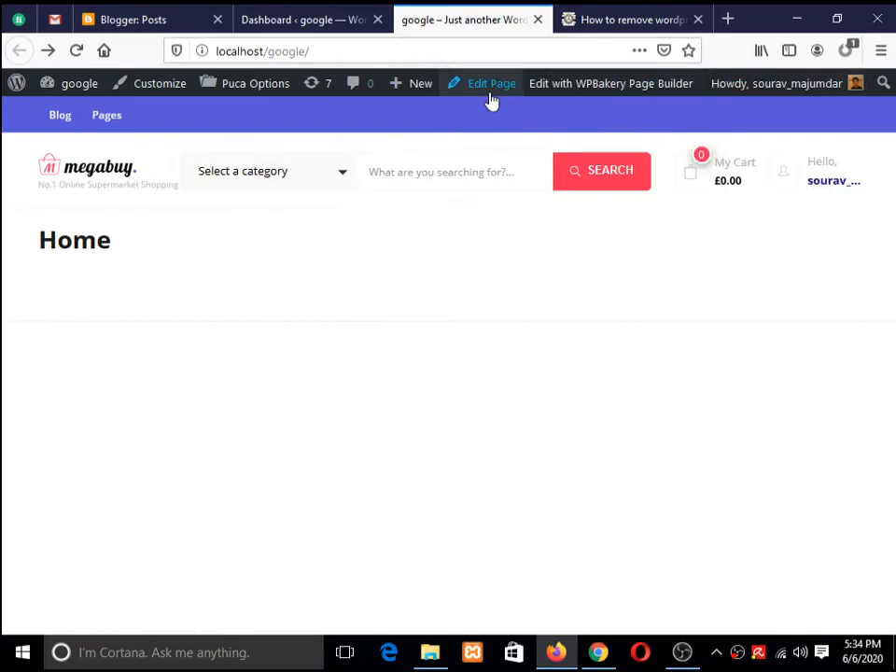
- Switch to the 'How to remove wordpress admin bar' tutorial article tab
left_click(645, 18)
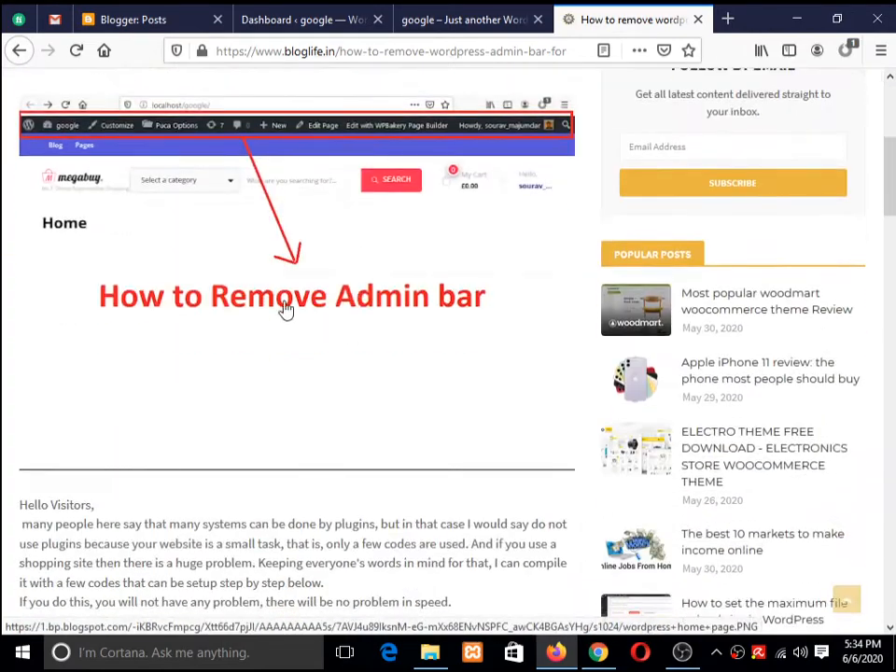
mouse_move(268, 338)
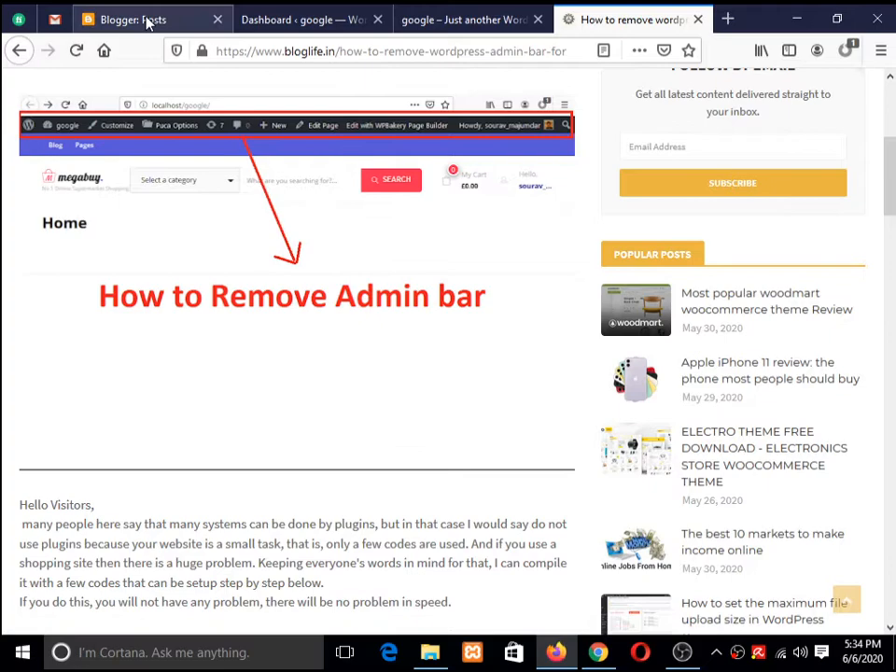
- From the admin dashboard, go to Appearance > Theme Editor
left_click(313, 19)
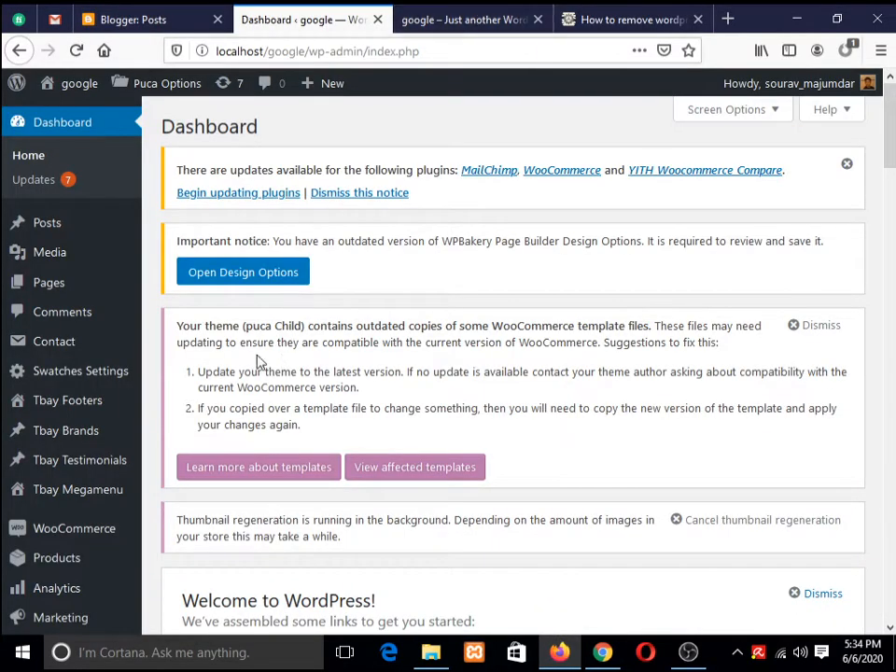
scroll("down", 3)
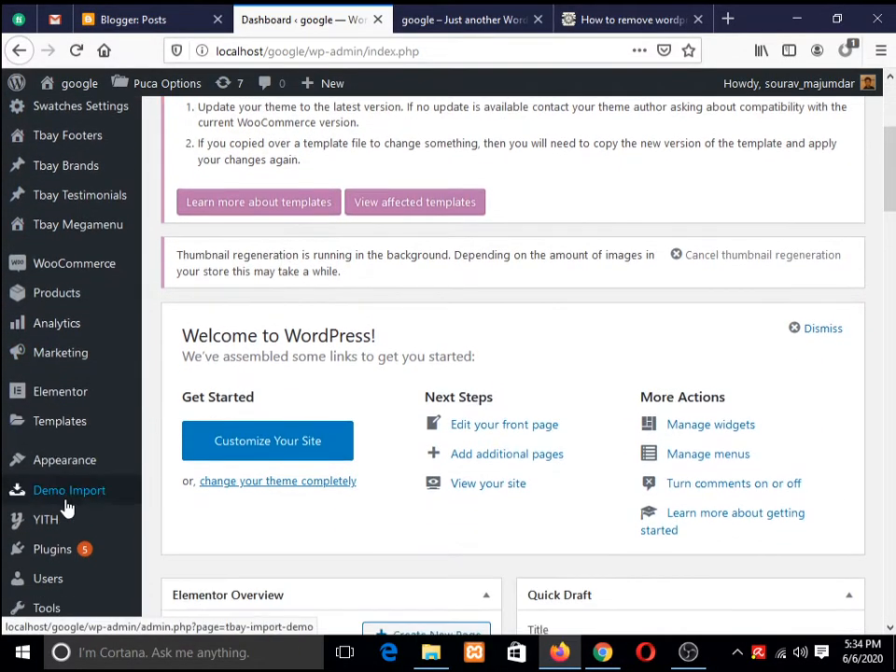
left_click(64, 460)
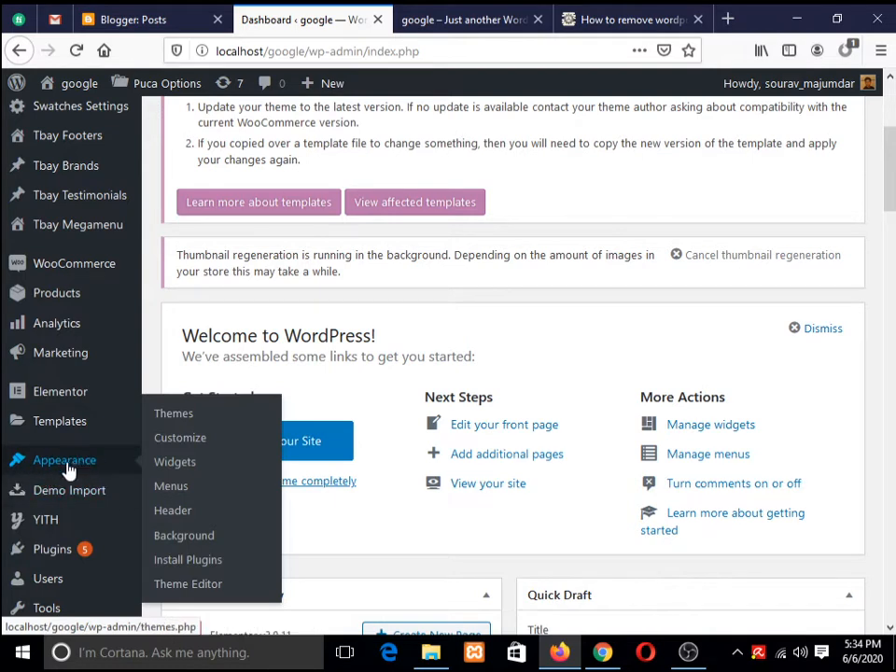
mouse_move(187, 585)
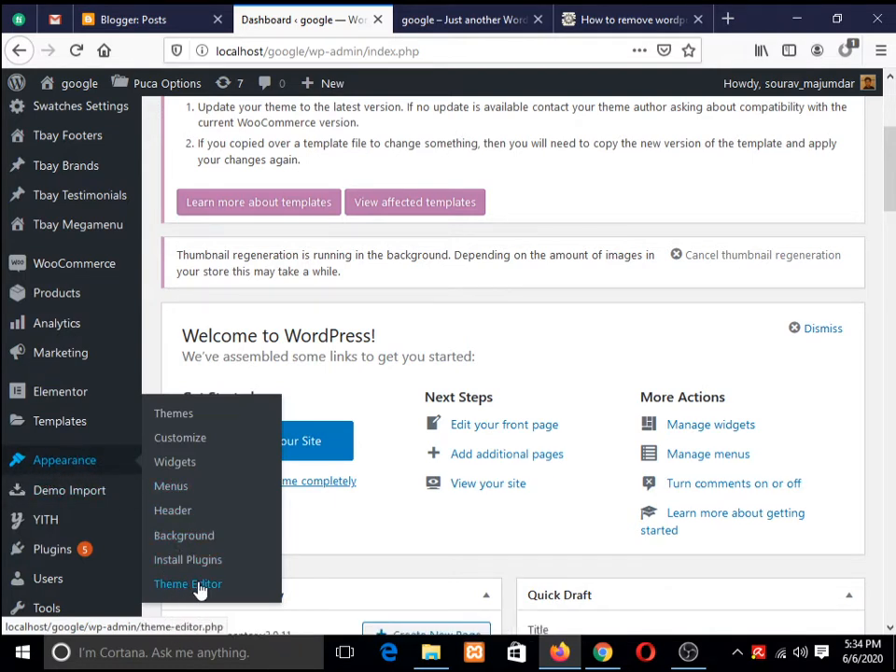
left_click(187, 585)
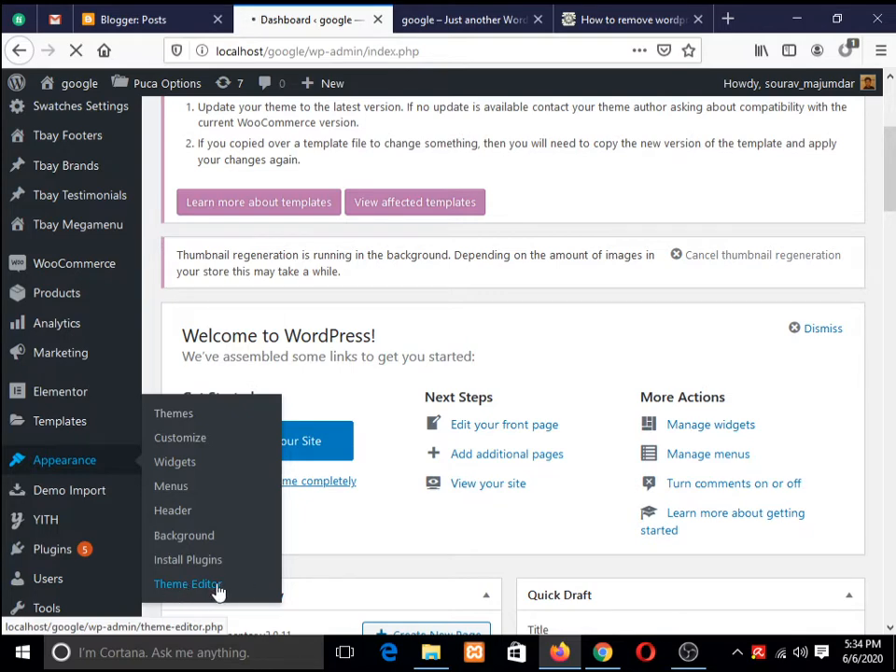
- Select puca Child as the theme to edit
left_click(187, 584)
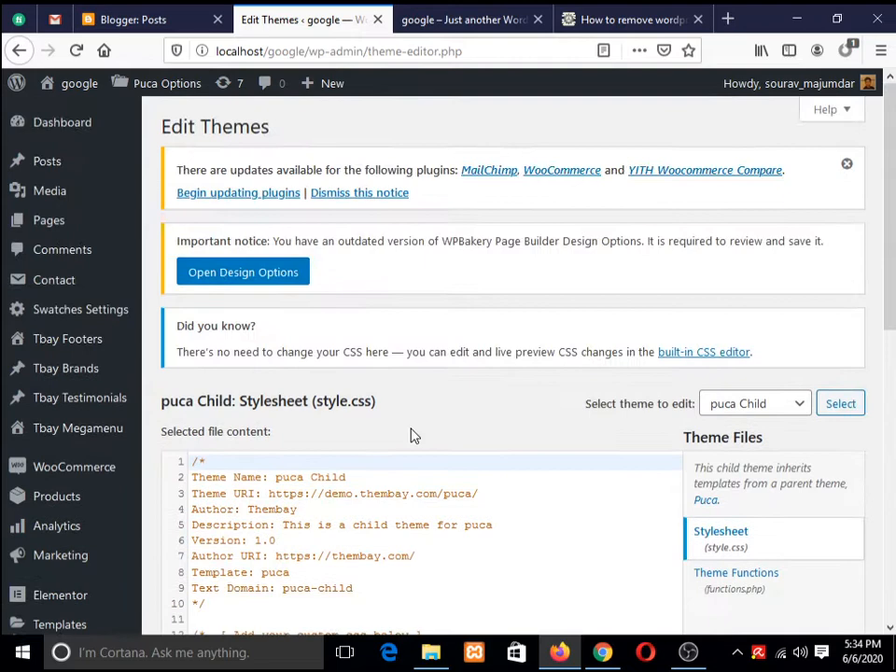
scroll("down", 3)
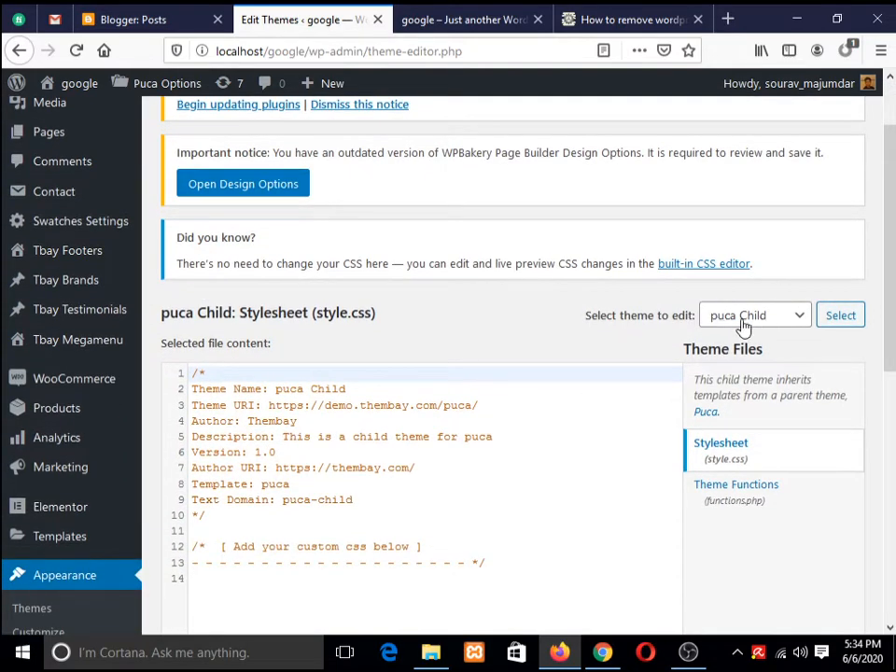
left_click(755, 314)
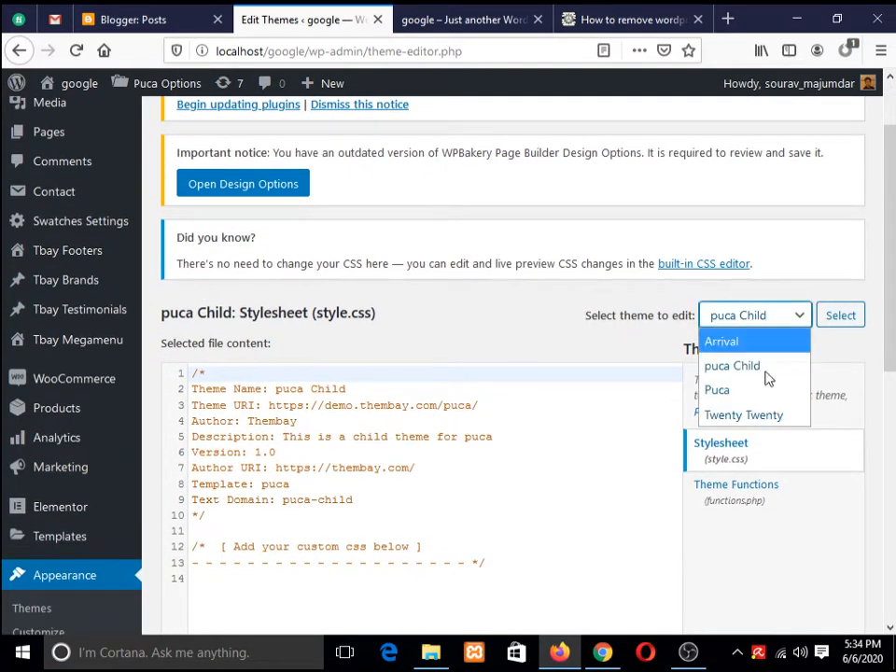
mouse_move(745, 365)
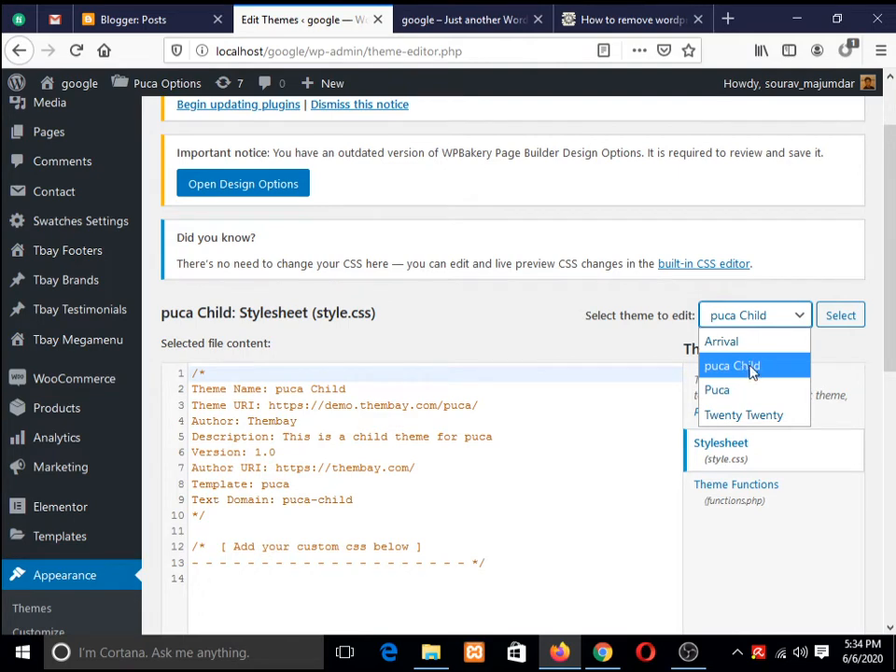
left_click(731, 365)
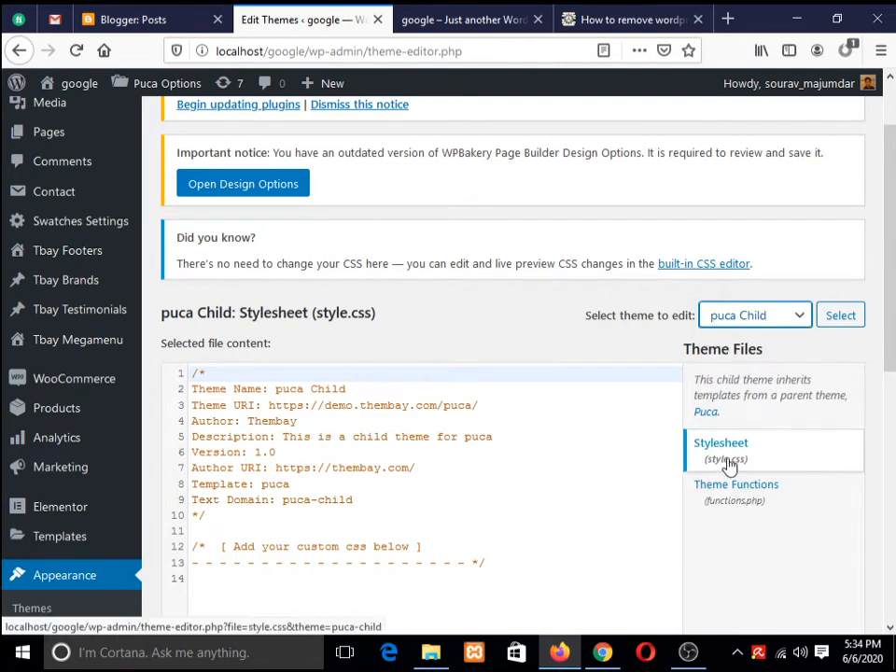
- Open puca Child's functions.php and scroll down to its empty end lines
scroll("down", 3)
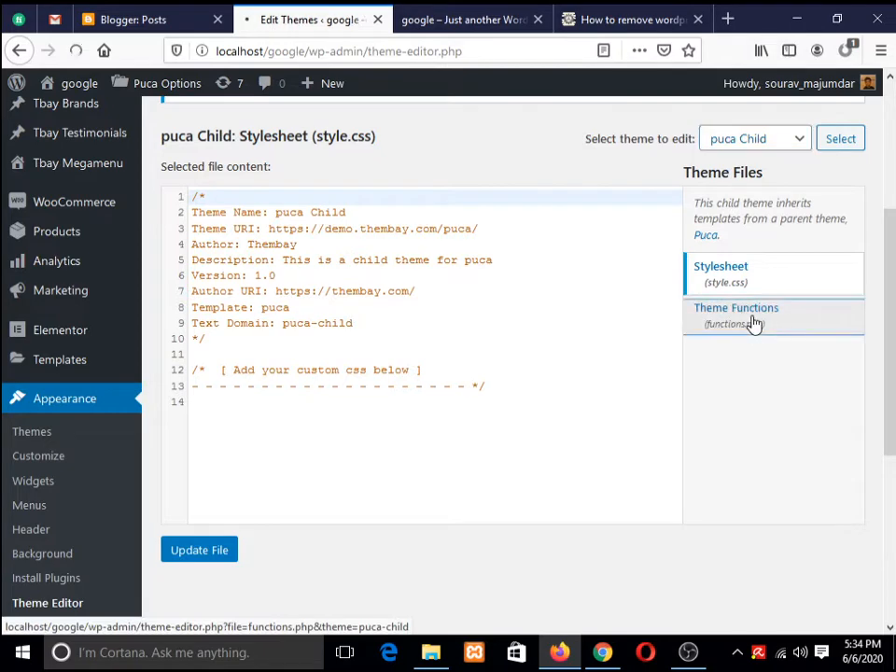
left_click(736, 308)
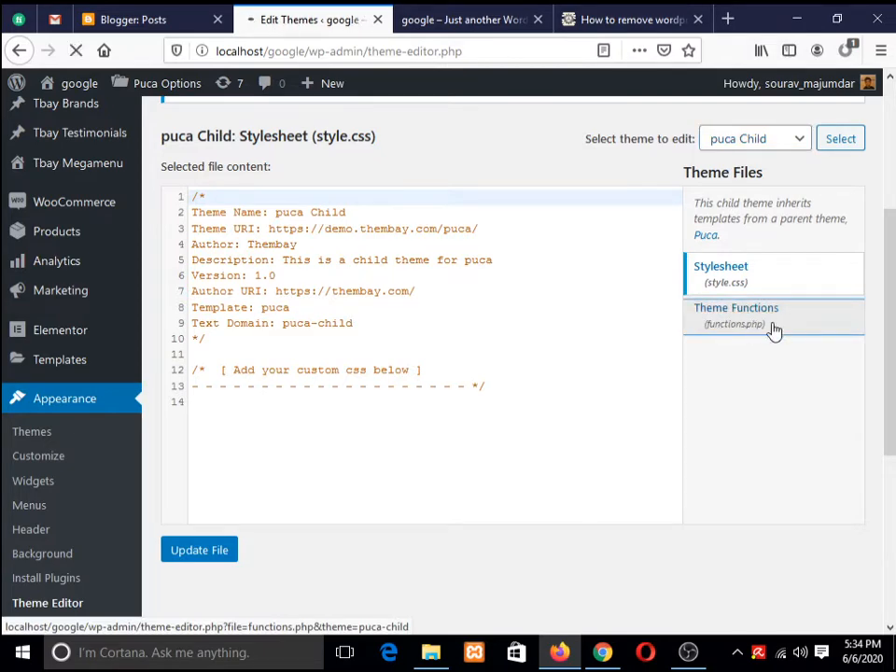
left_click(737, 316)
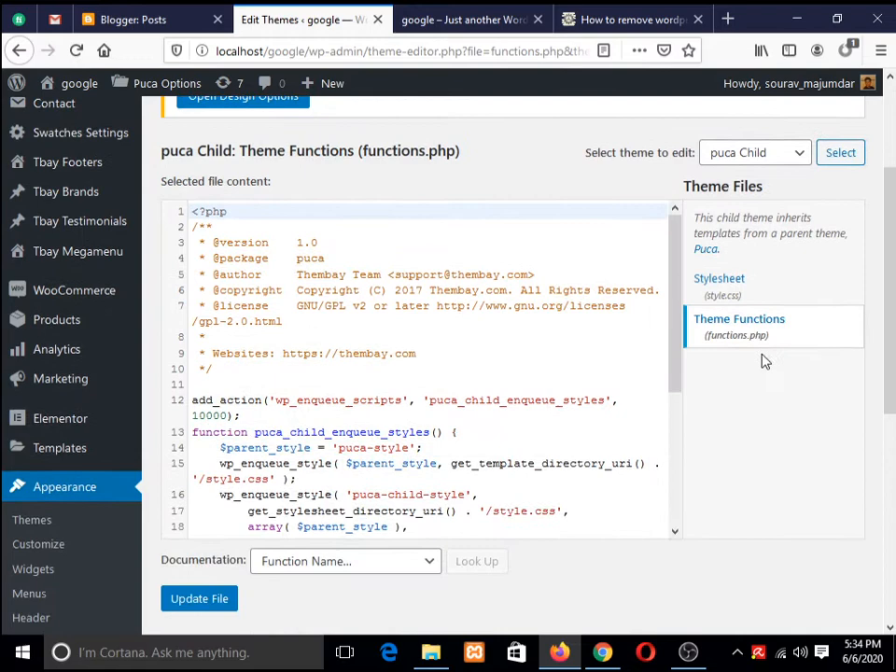
scroll("down", 3)
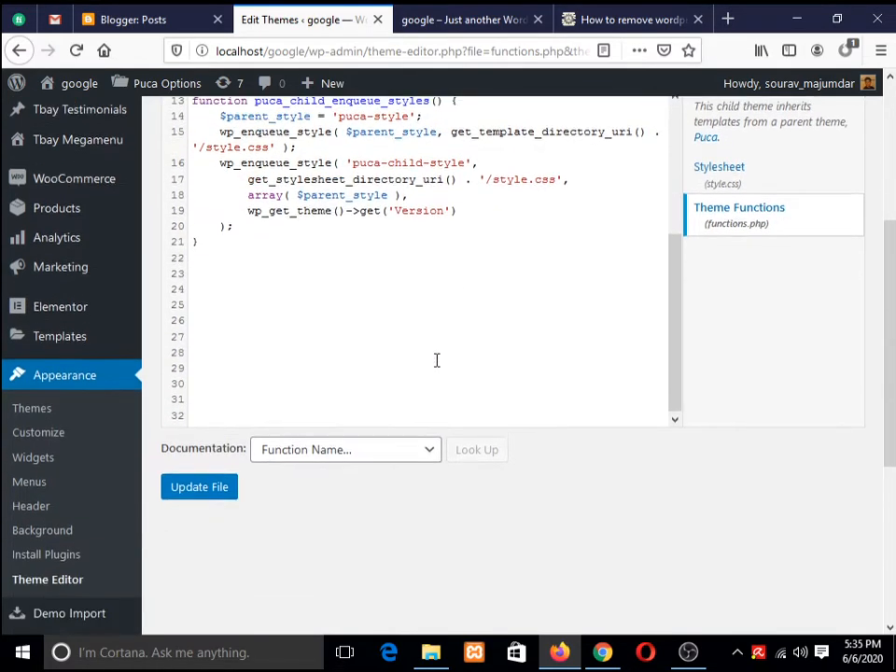
scroll("down", 3)
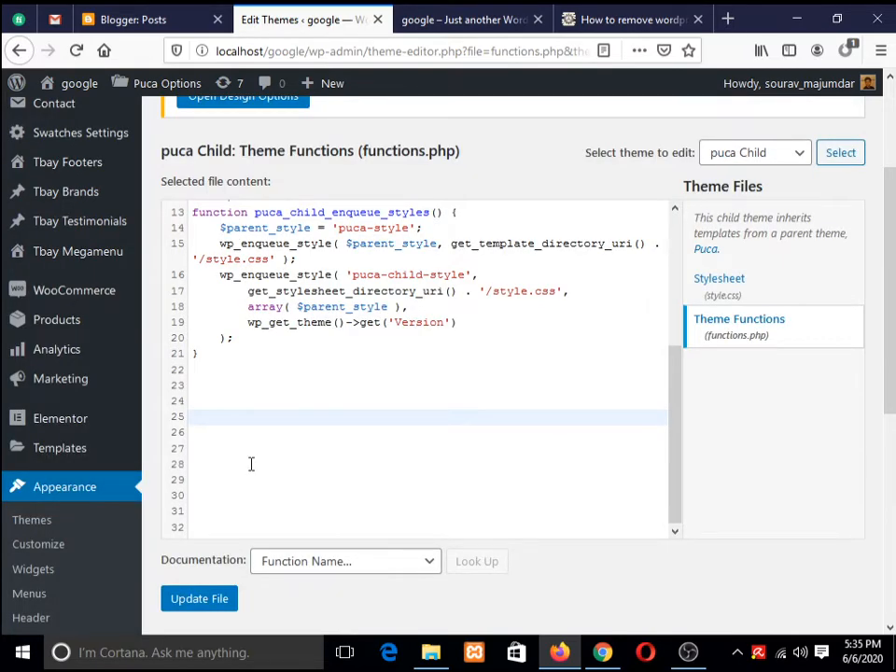
left_click(735, 17)
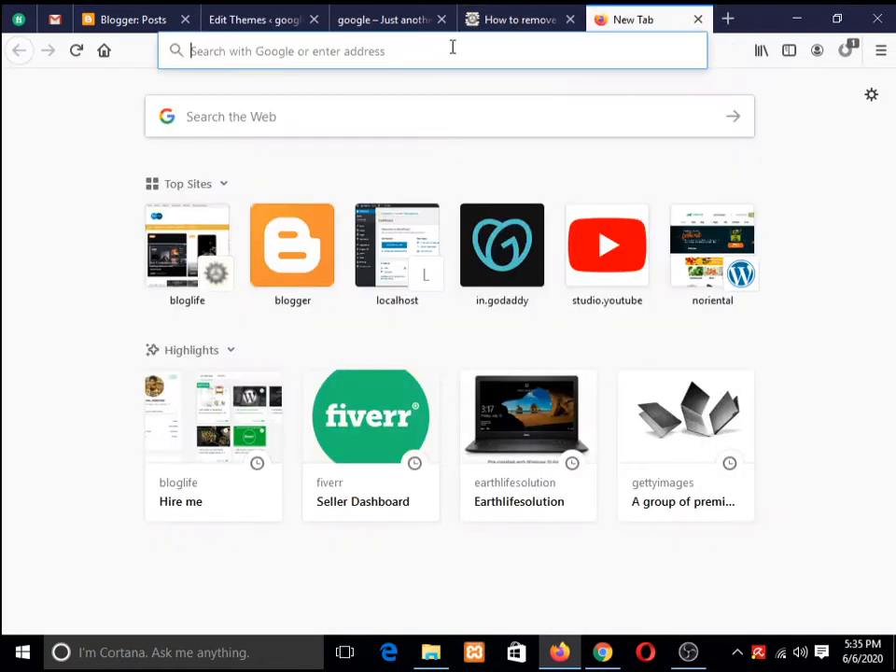
- Load bloglife.in and scroll its 'remove wordpress Admin bar for visitors' post to the add_filter code
type("blof")
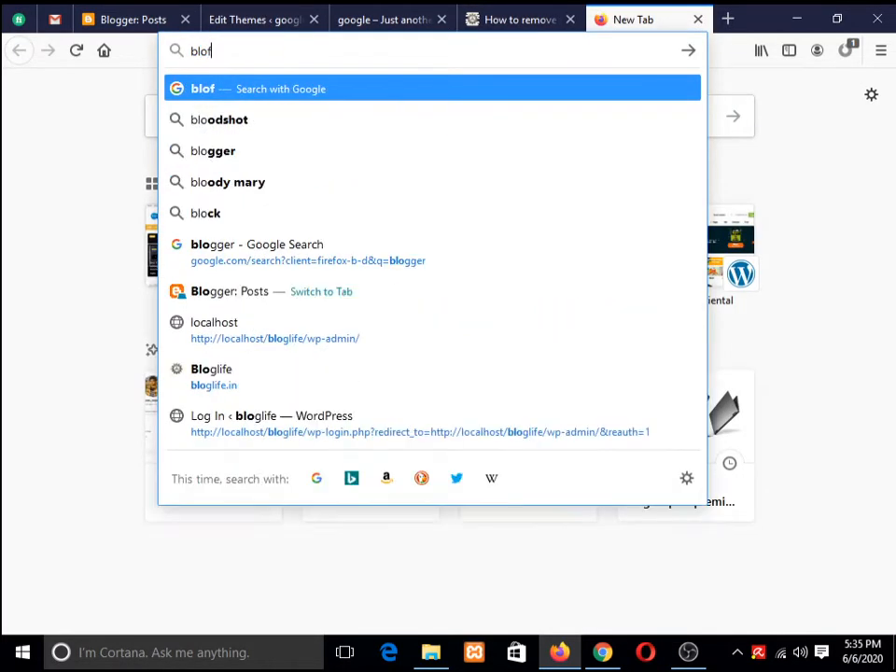
key("Backspace")
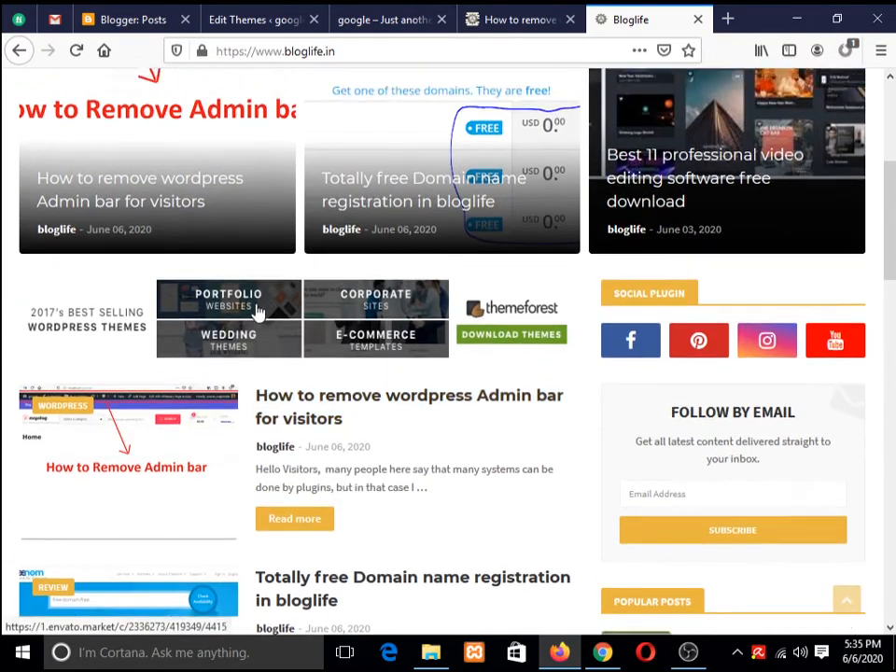
left_click(408, 407)
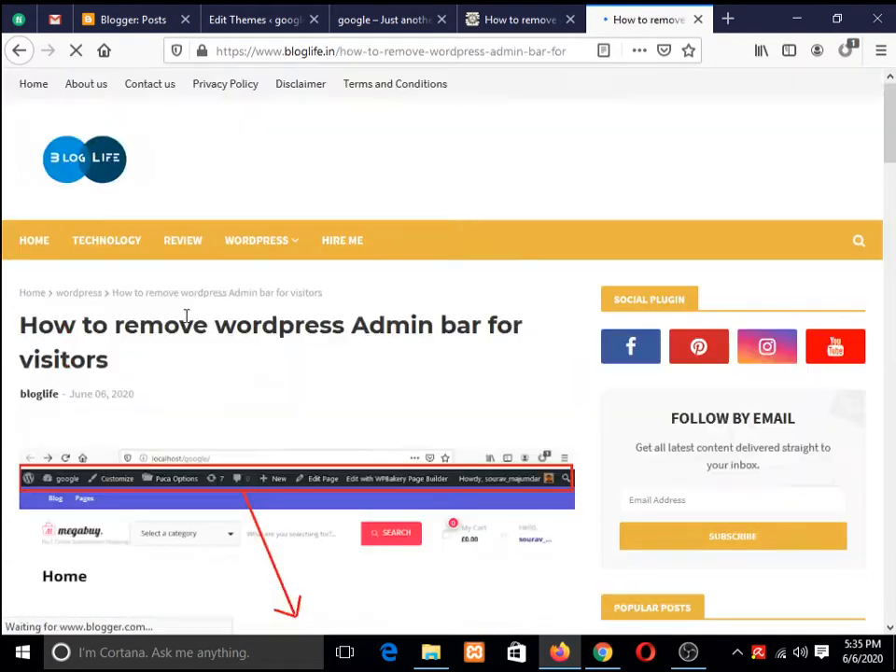
scroll("down", 3)
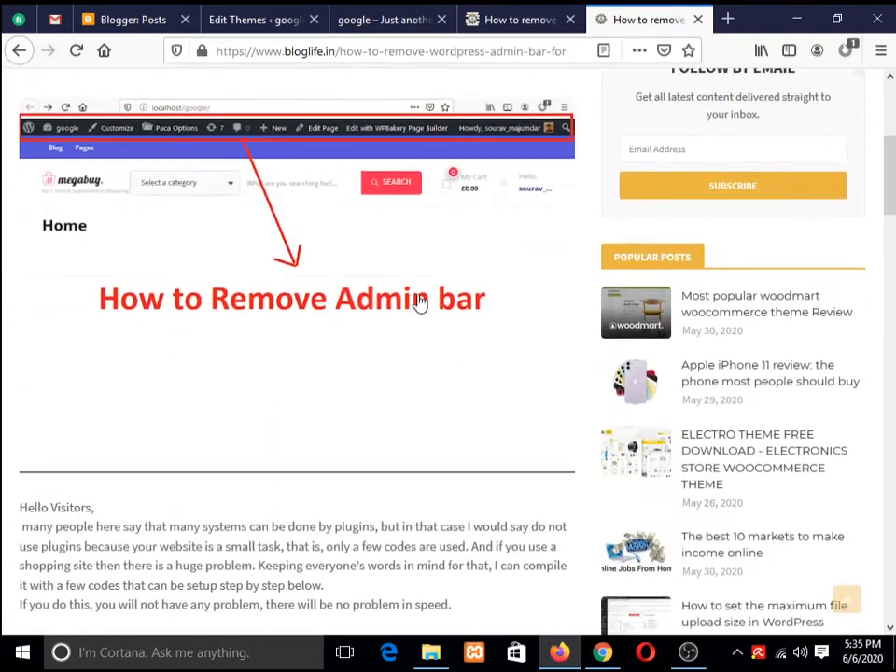
scroll("down", 3)
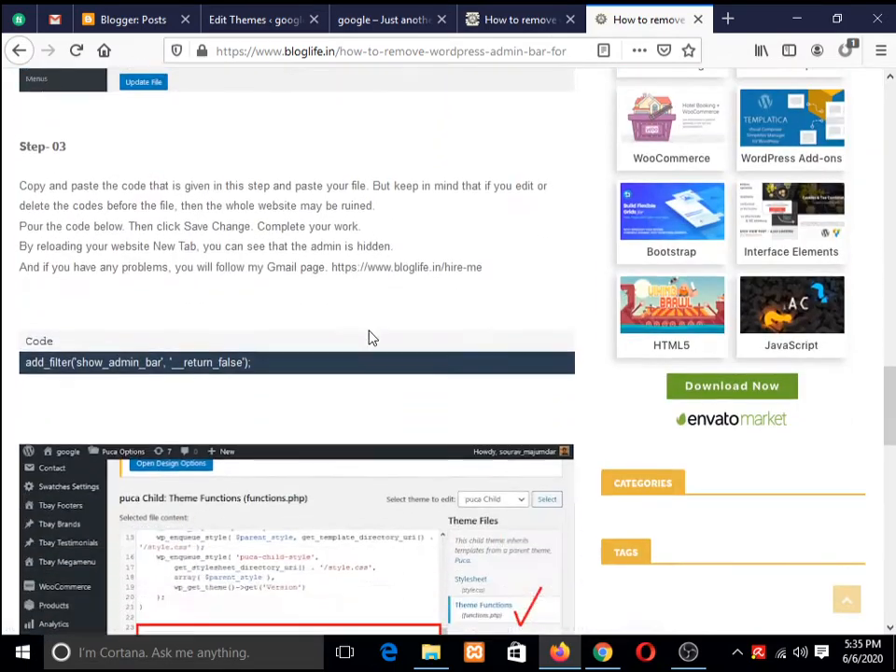
scroll("down", 3)
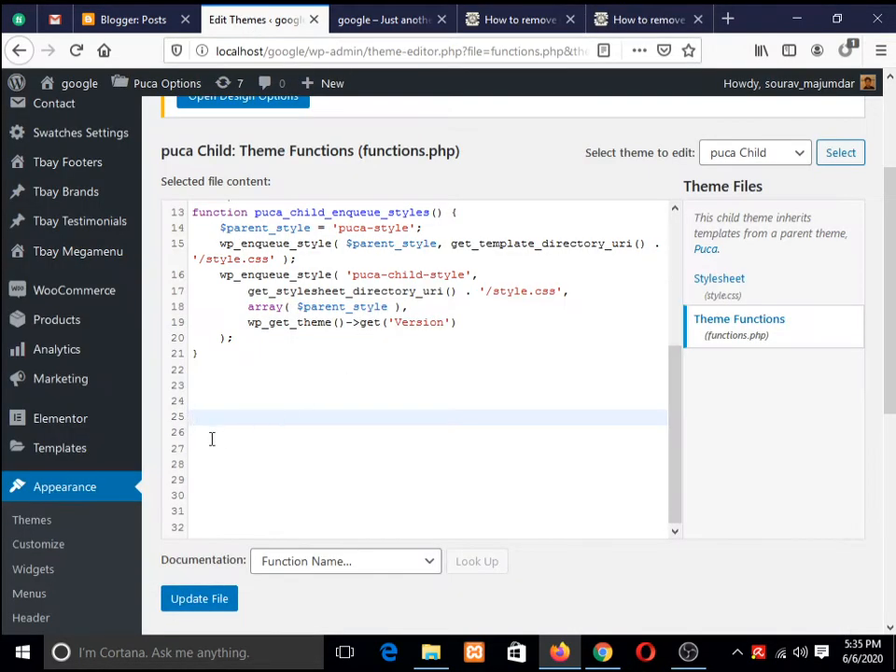
- Add add_filter('show_admin_bar', '__return_false'); to functions.php and save the file
type("add_filter('show_admin_bar', '__return_false');")
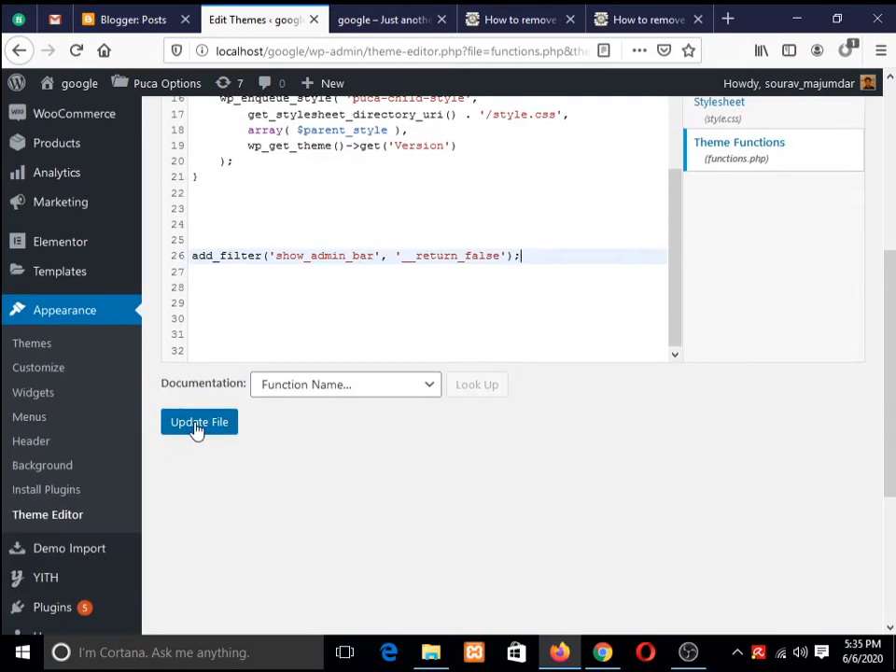
left_click(199, 422)
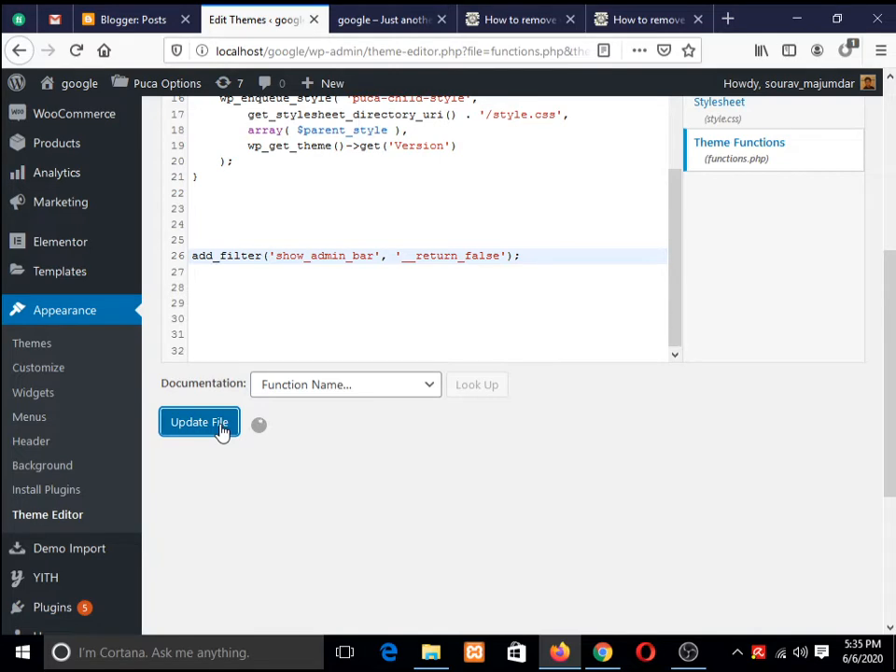
left_click(199, 422)
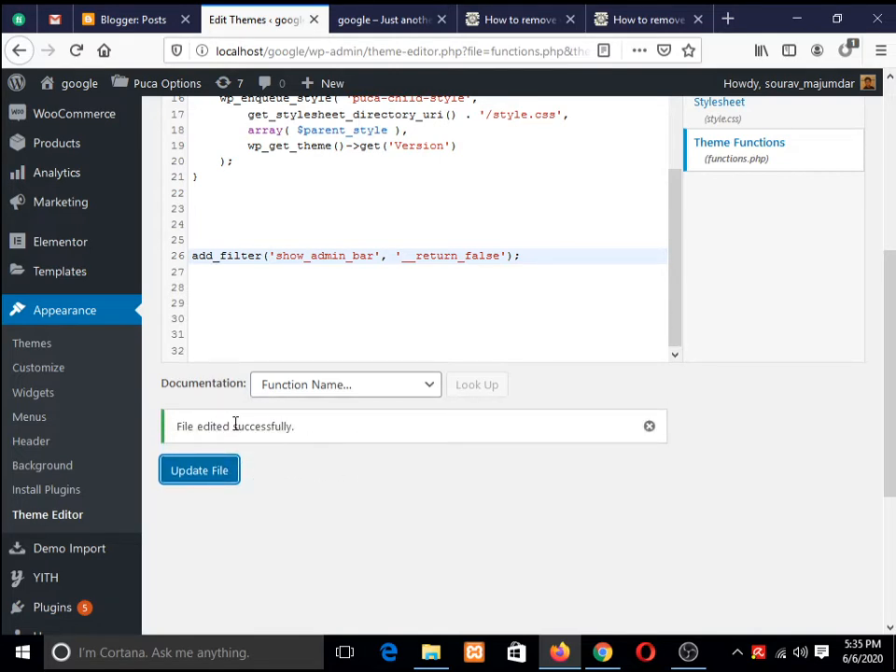
left_click(383, 18)
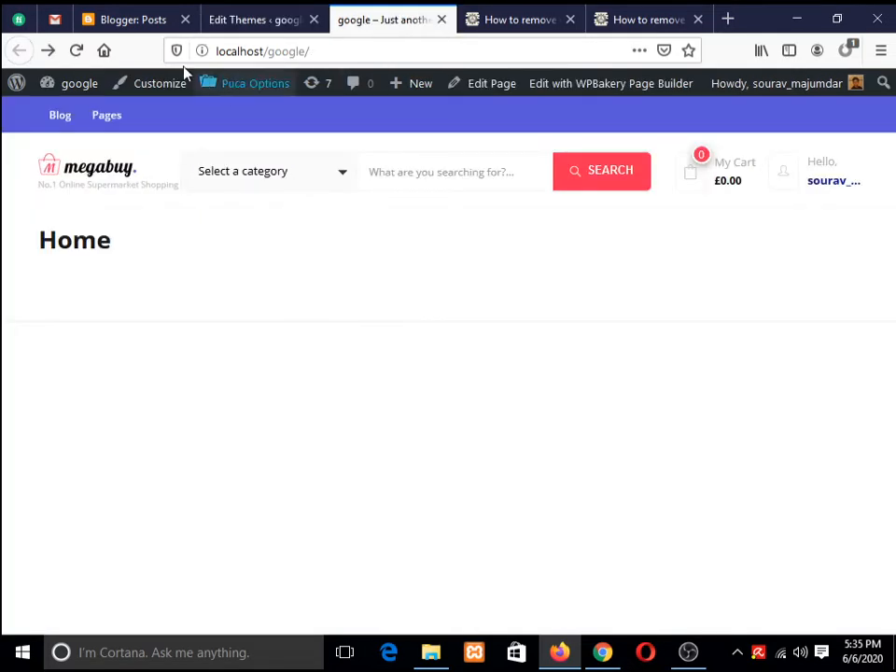
- Reload the front end to confirm the admin bar is gone, then reload the theme editor
left_click(78, 50)
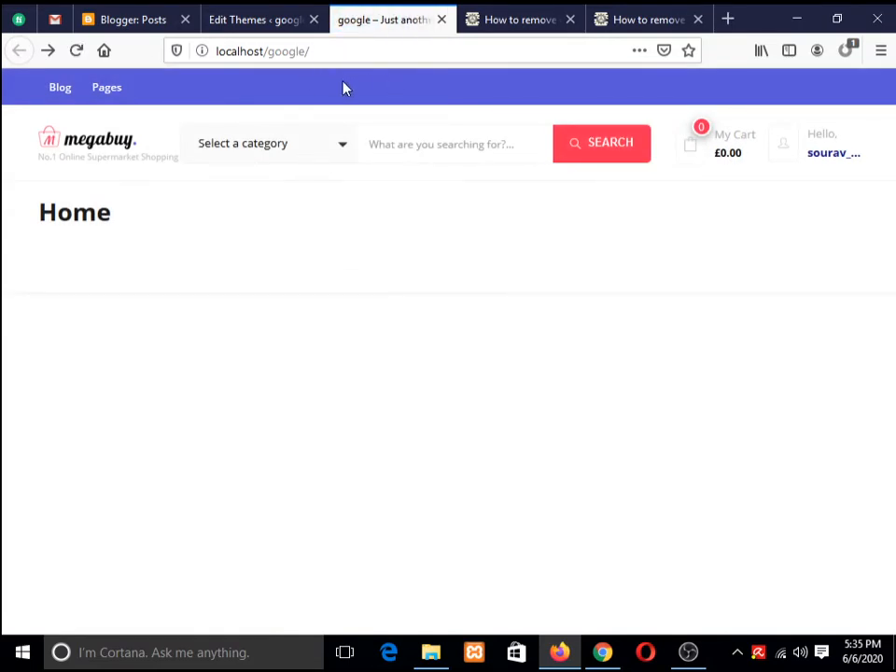
mouse_move(455, 193)
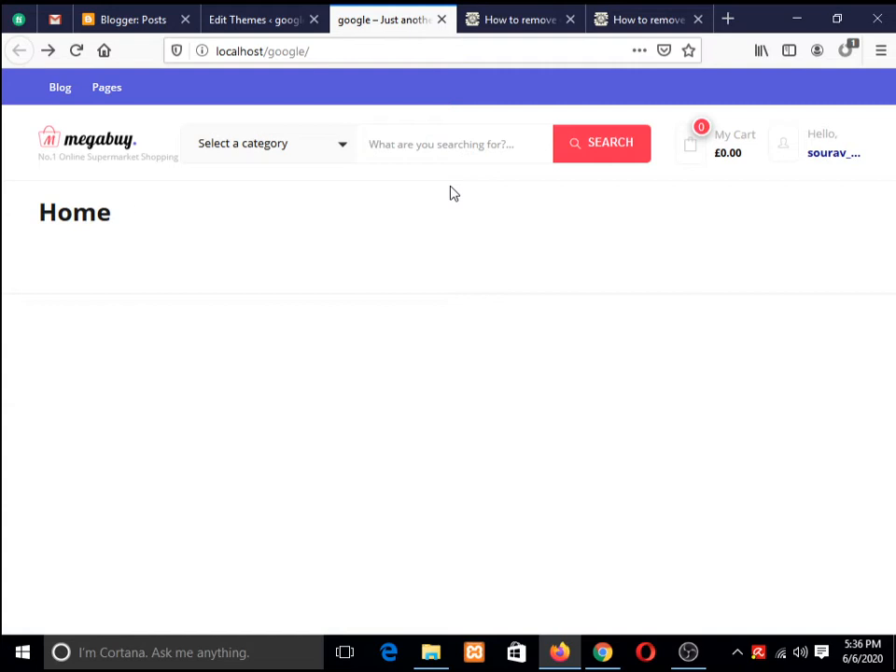
left_click(271, 19)
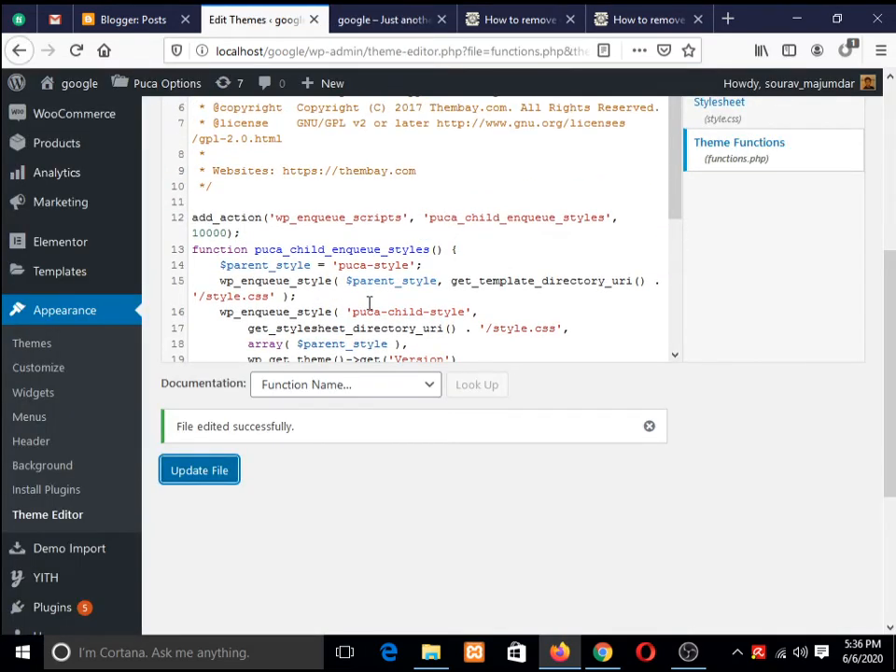
left_click(383, 18)
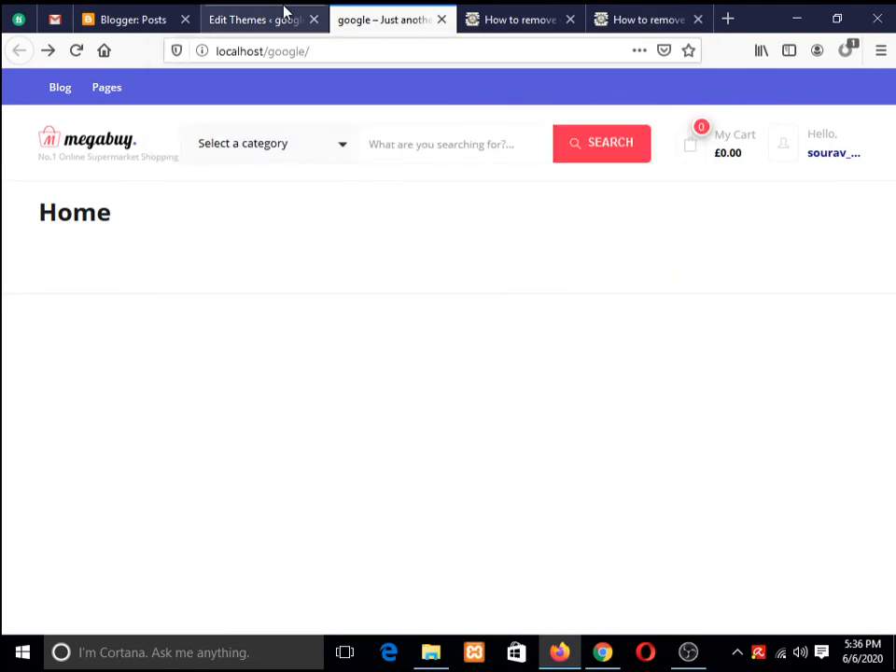
left_click(271, 18)
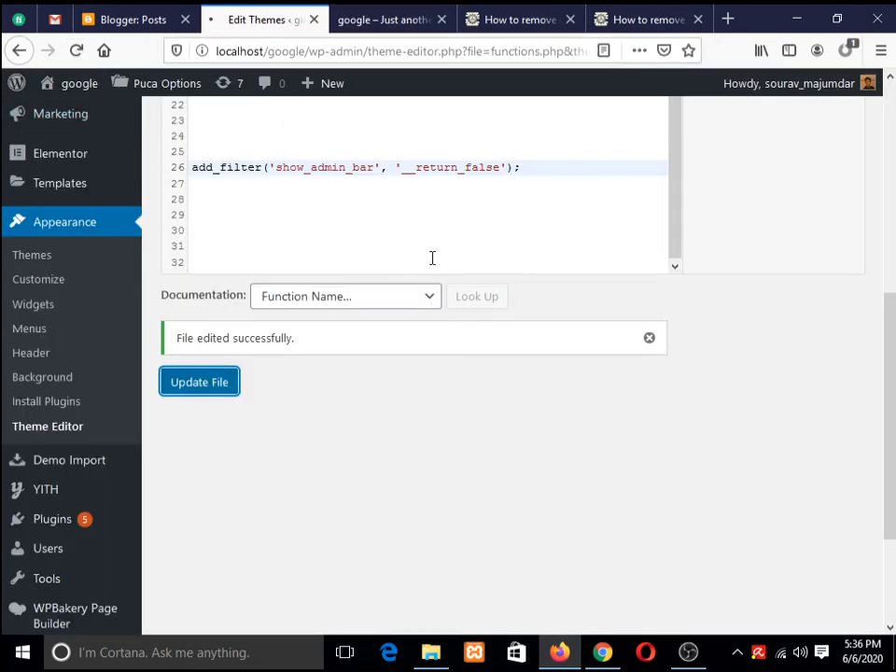
left_click(199, 382)
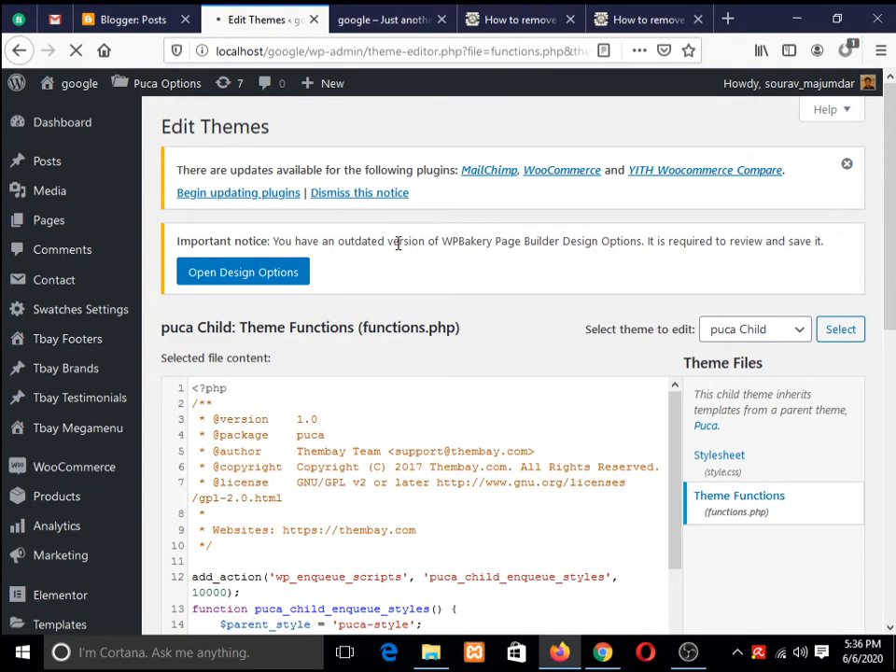